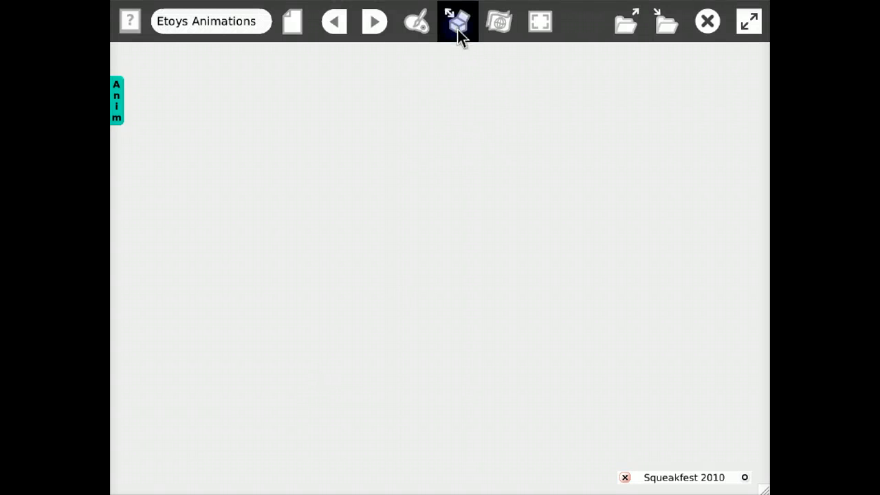
- Drag a Star from the Supplies flap and place it toward the lower left of the page
left_click(457, 22)
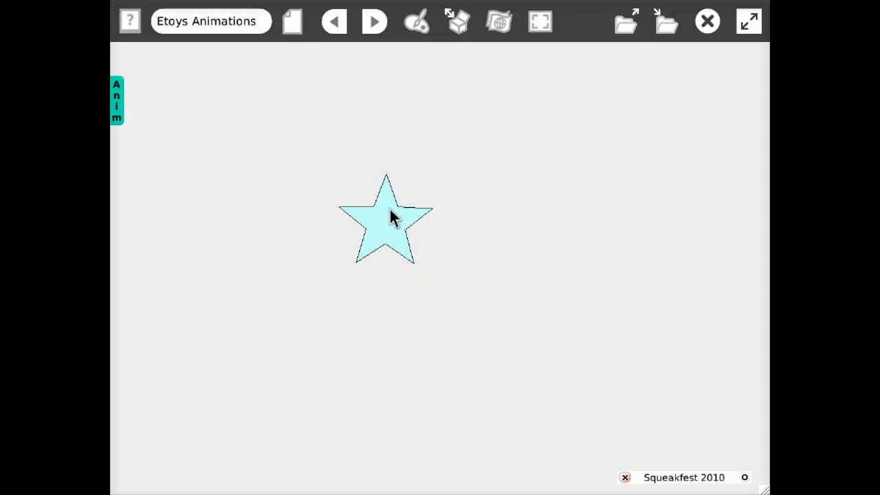
left_click_drag(385, 220, 303, 316)
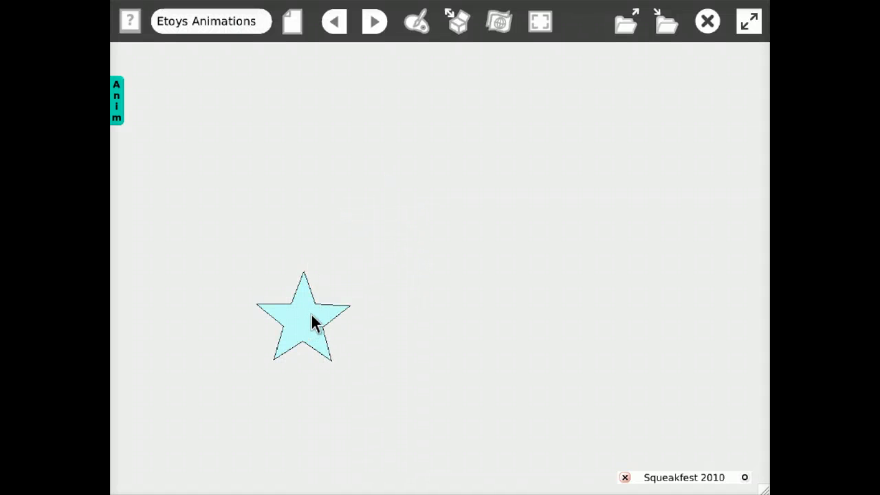
mouse_move(121, 110)
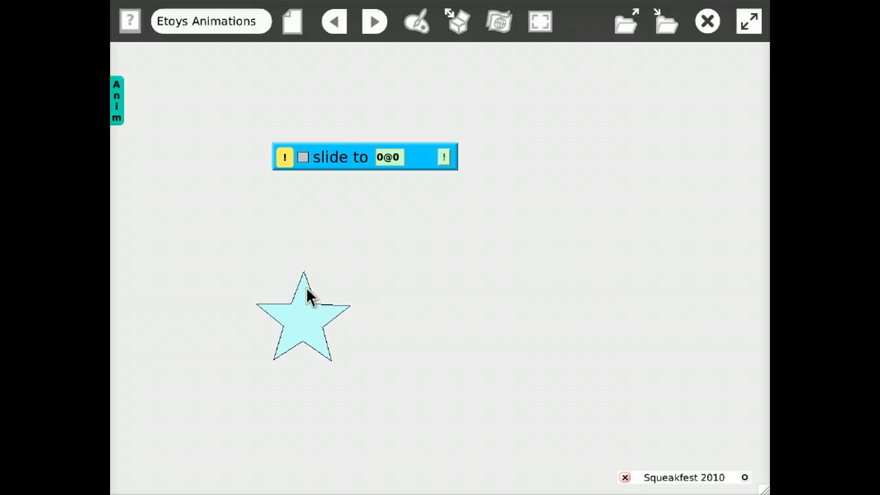
- Set the 'slide to' tile's target to 818@300 and run it so the star glides there
left_click(442, 157)
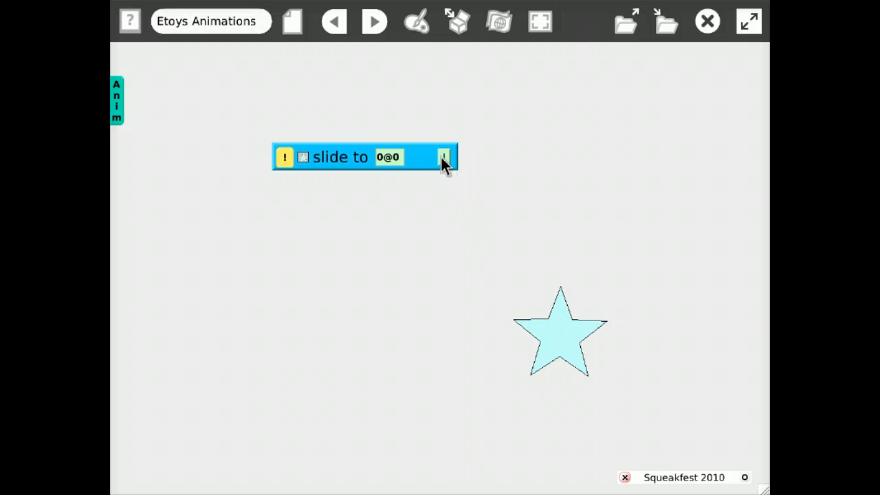
left_click(446, 157)
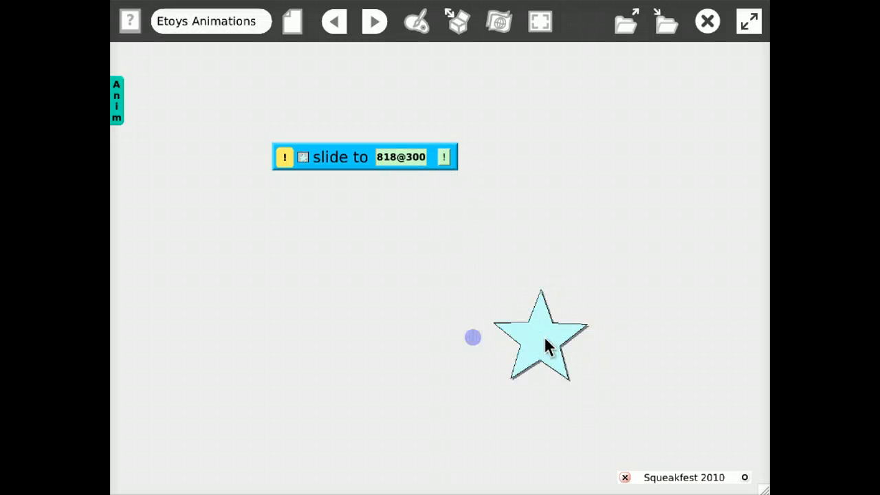
left_click(285, 157)
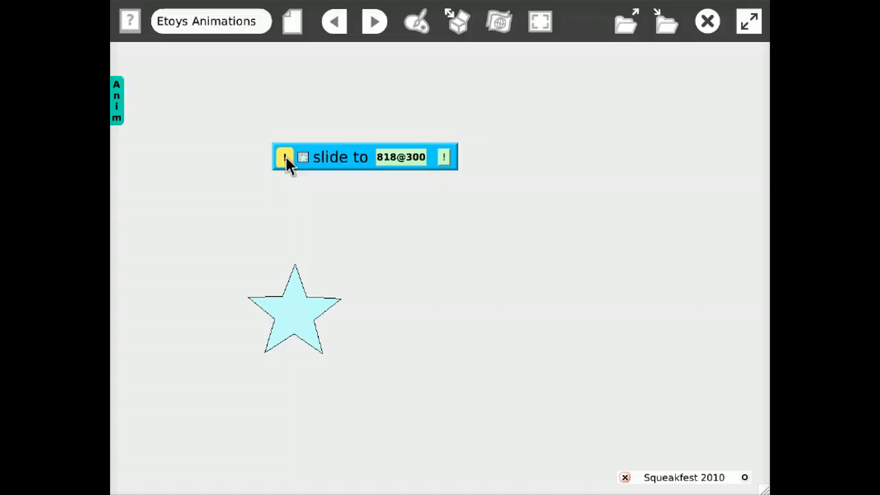
left_click(283, 157)
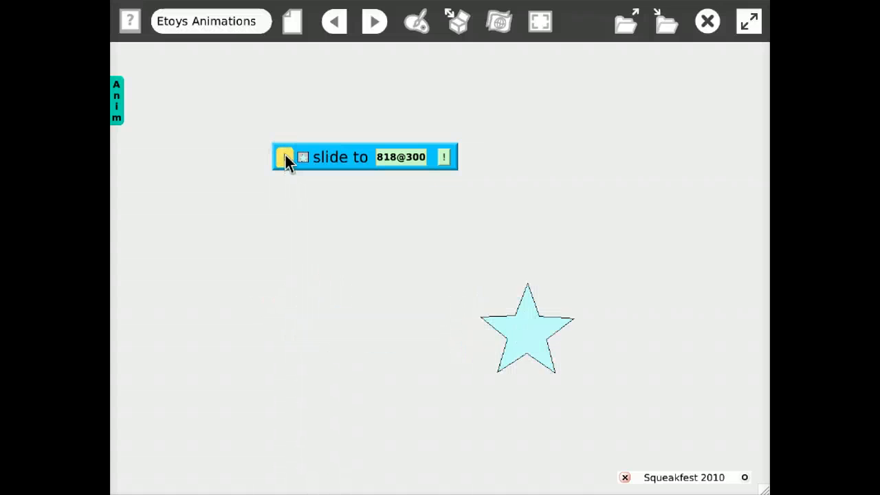
left_click(283, 157)
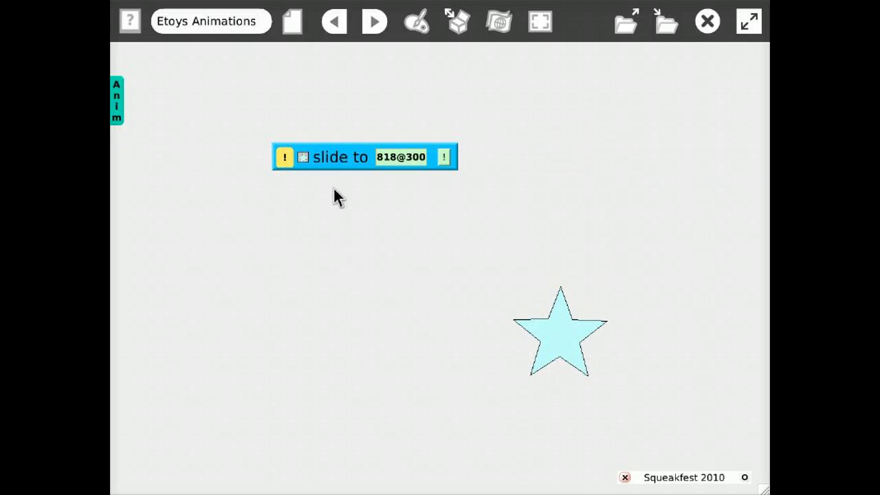
- Duplicate the slide tile with target 315@302 and run both so the star moves back and forth
left_click(357, 156)
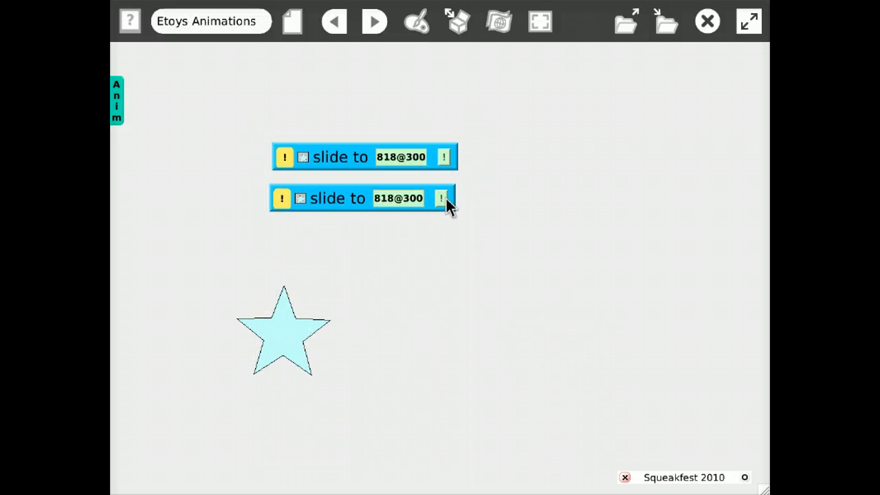
left_click(444, 198)
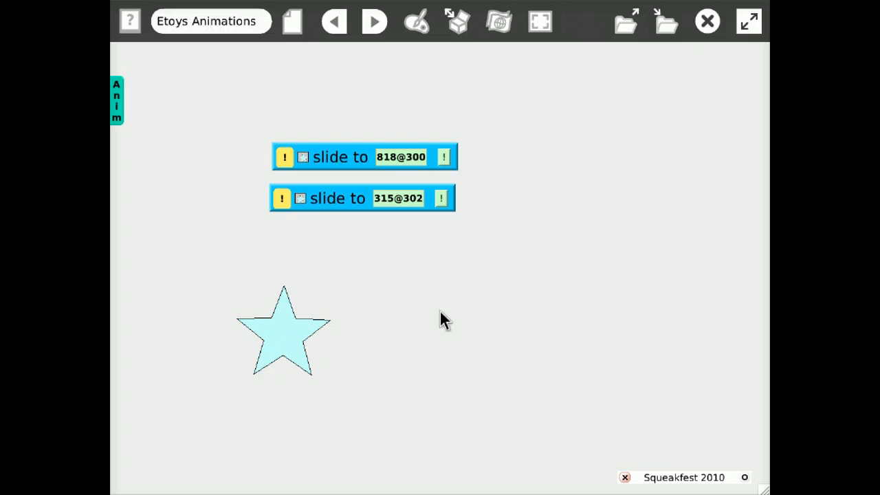
left_click(283, 156)
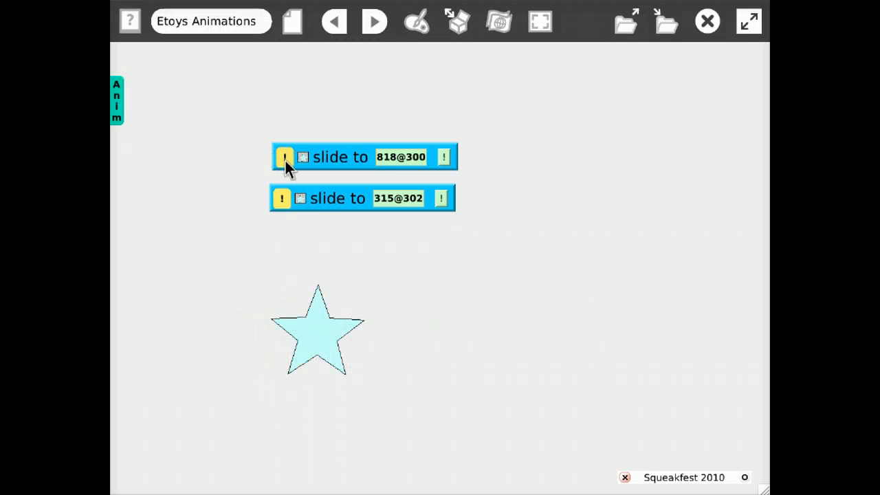
left_click(283, 156)
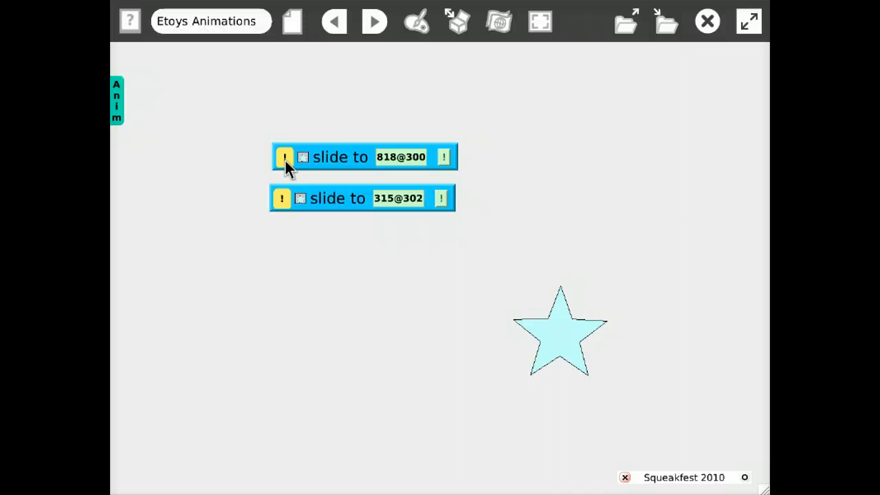
left_click(283, 198)
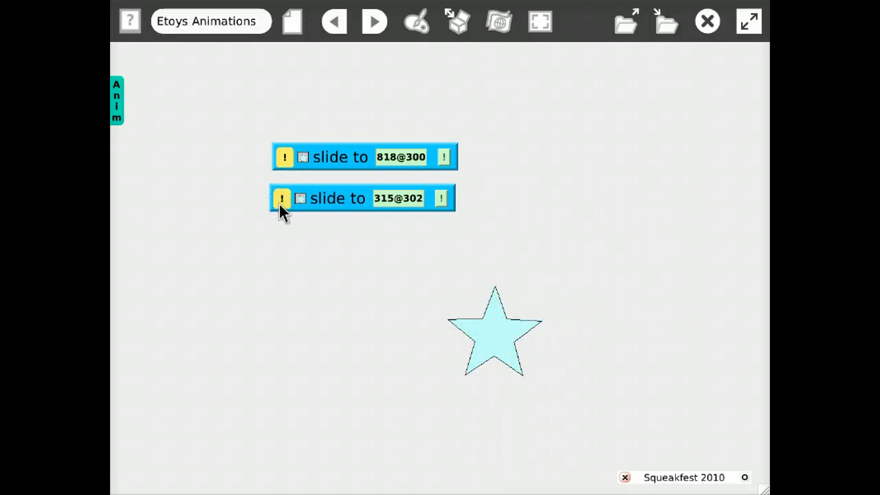
left_click(285, 198)
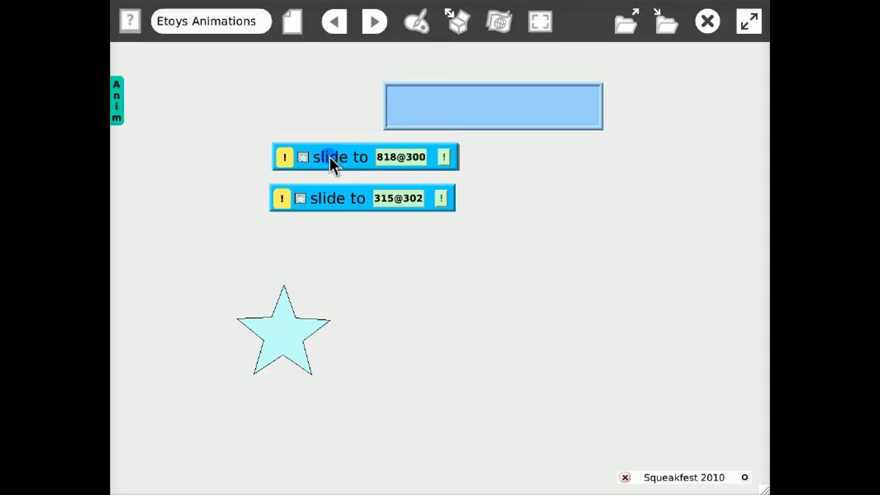
- Stack both slide tiles into the empty scriptor and run the combined sequence
left_click_drag(336, 157, 492, 104)
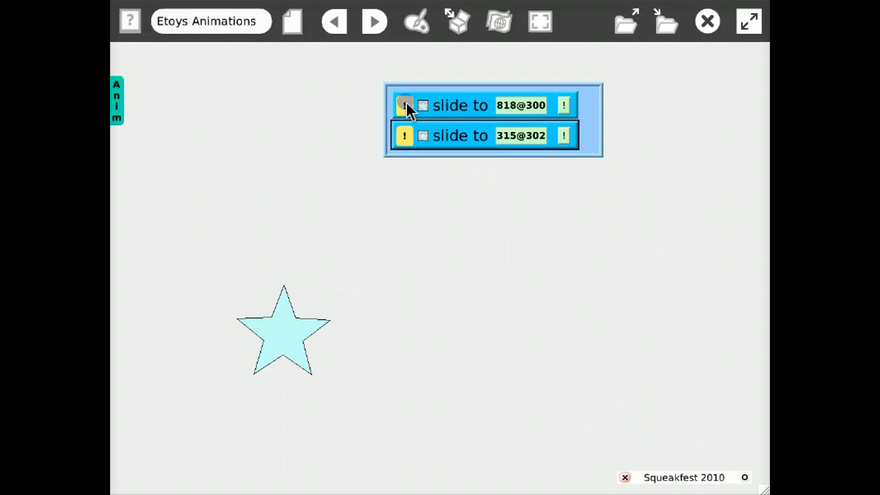
left_click(405, 104)
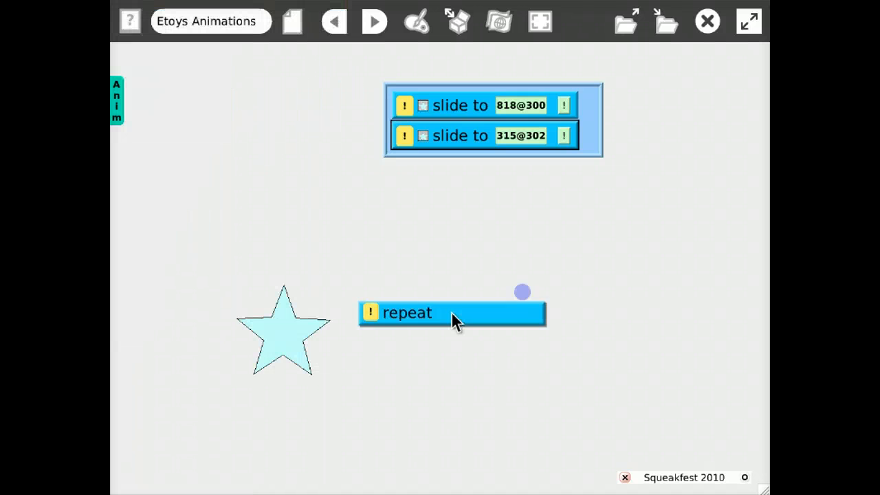
- Drop a 'repeat' tile beneath the two slides so the motion loops
left_click_drag(451, 312, 492, 162)
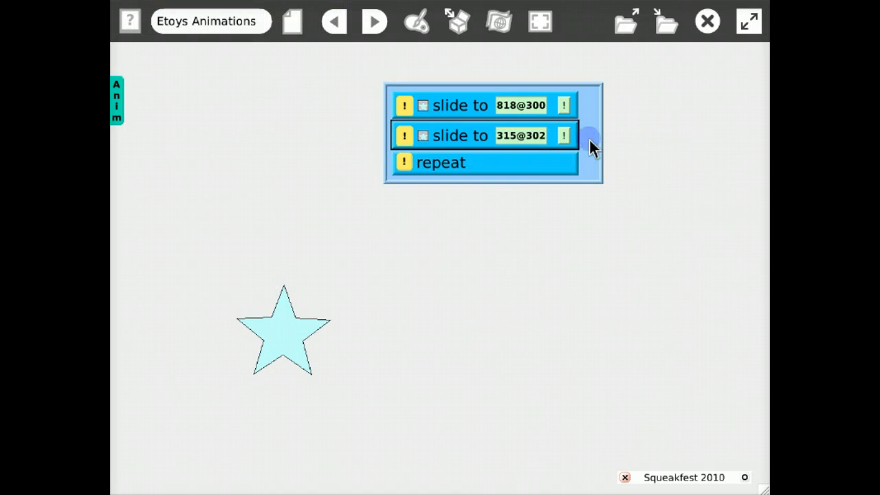